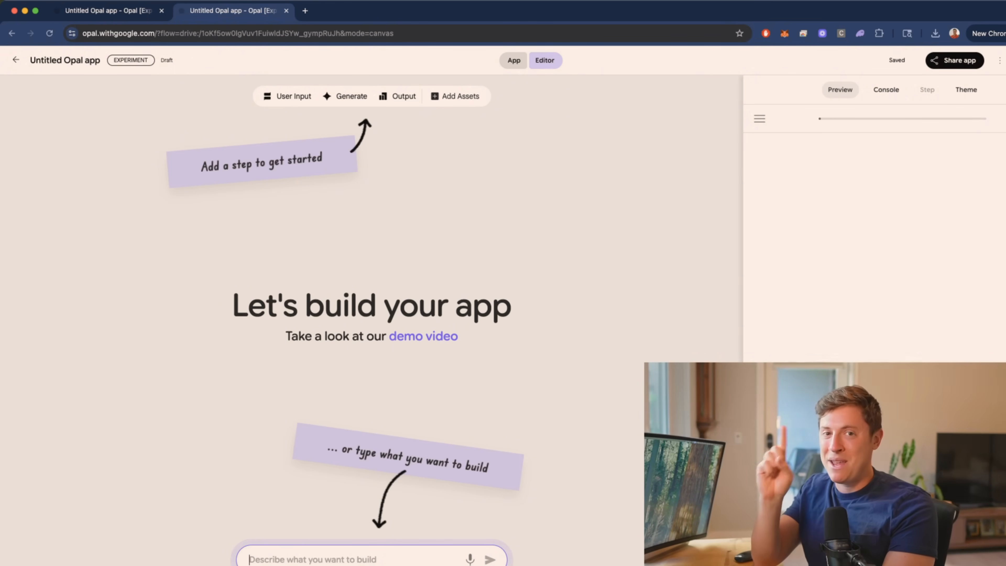
Step: Describe an app that researches an entered company, showing stock price, financials and an investor report
{"action": "type", "text": "able to enter in a company, then the AI does research on the company, shows me their stock price and other financial information, and gives me an investors research report"}
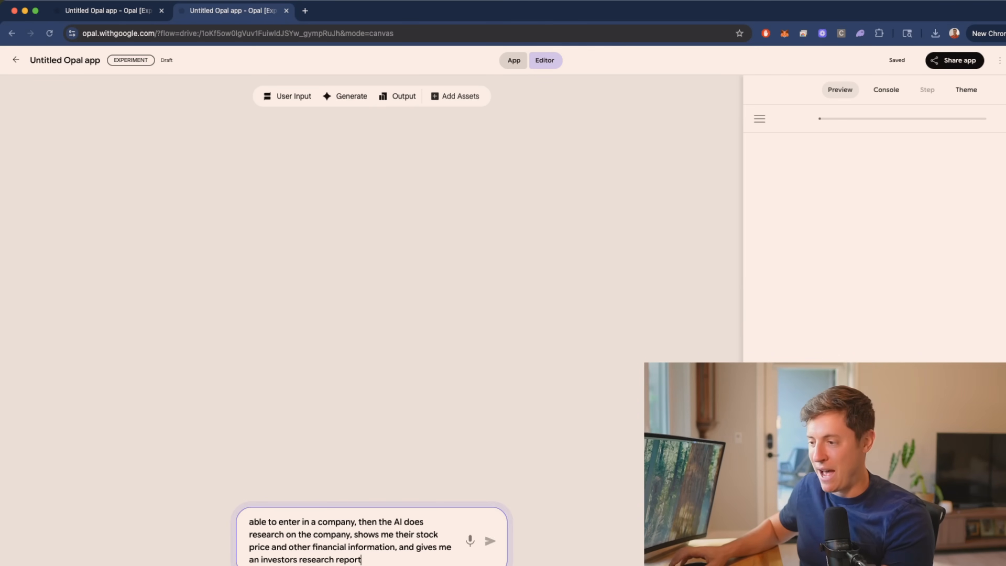
{"action": "left_click", "coordinate": [490, 541]}
{"action": "type", "text": "A"}
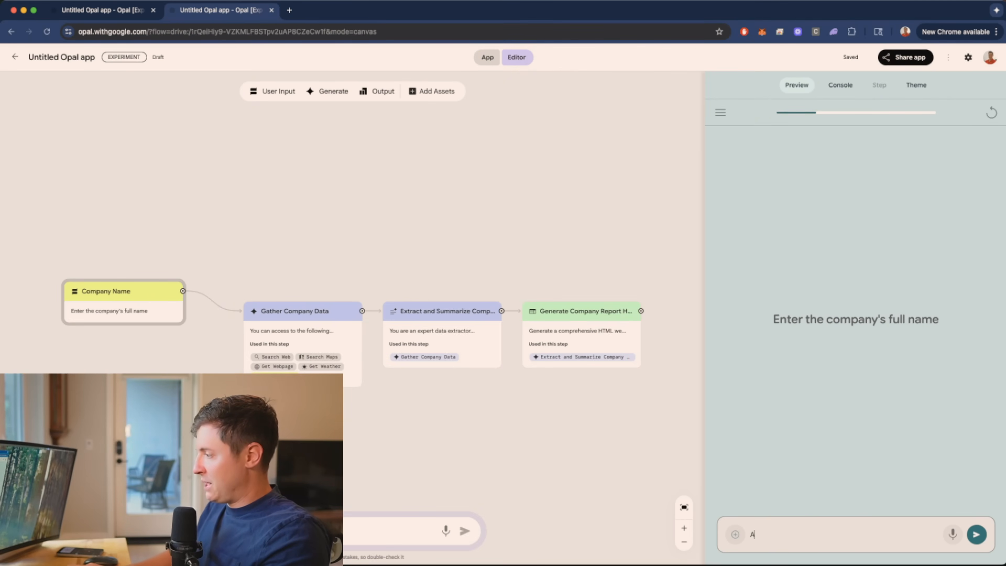
Step: Run the app with 'Apple' as the company name in the Preview panel
{"action": "type", "text": "pple"}
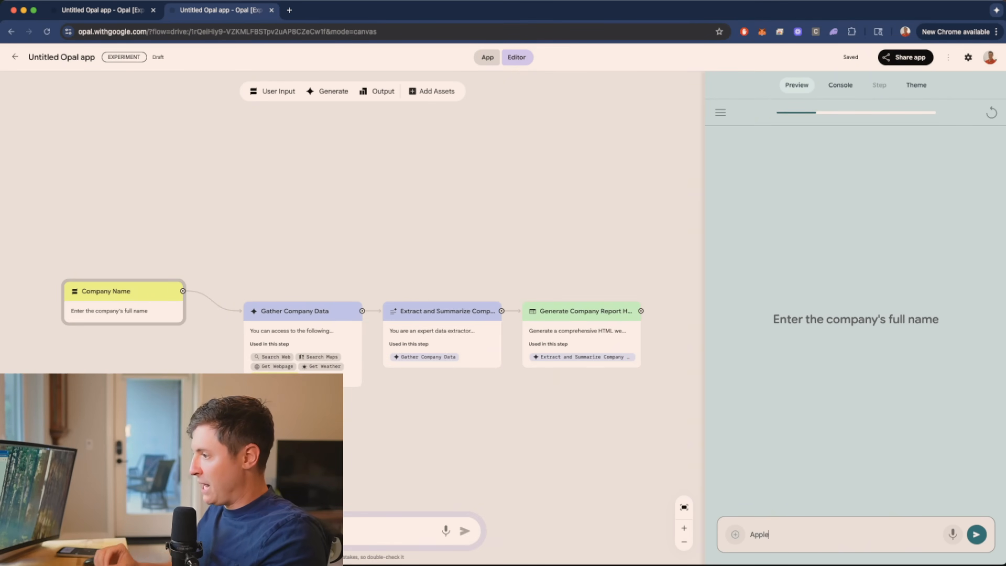
{"action": "left_click", "coordinate": [976, 534]}
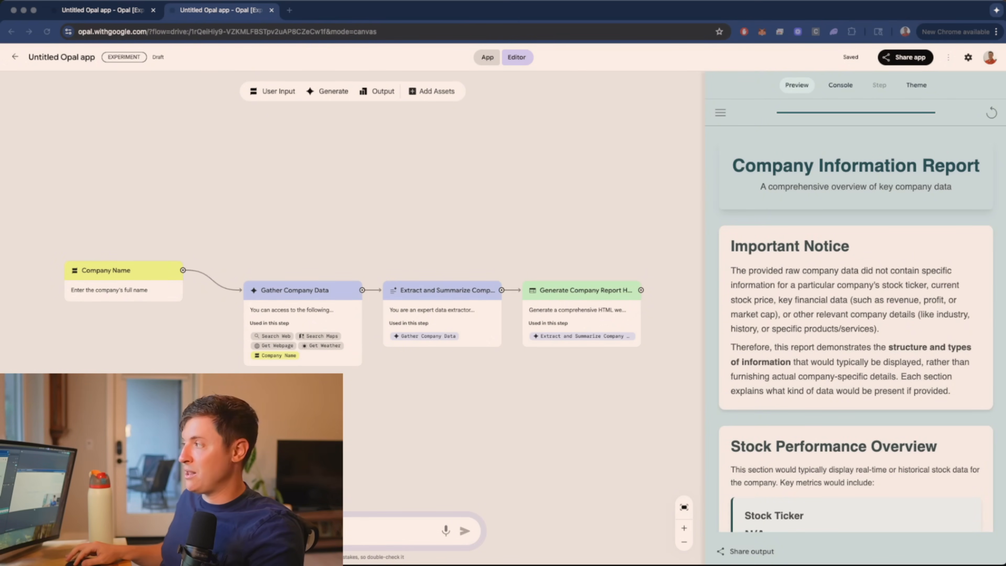
Step: Rerun the app to regenerate the Apple report with real ticker, price and market cap
{"action": "left_click", "coordinate": [905, 57]}
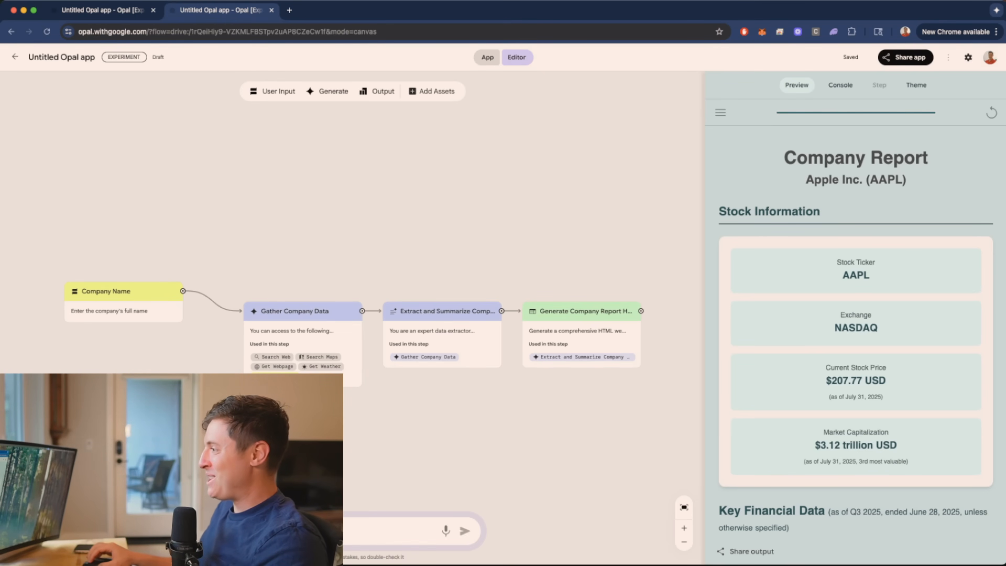
Step: Review Apple's financial data and expand the Main Products and Main Services sections
{"action": "scroll", "scroll_direction": "down", "scroll_amount": 3}
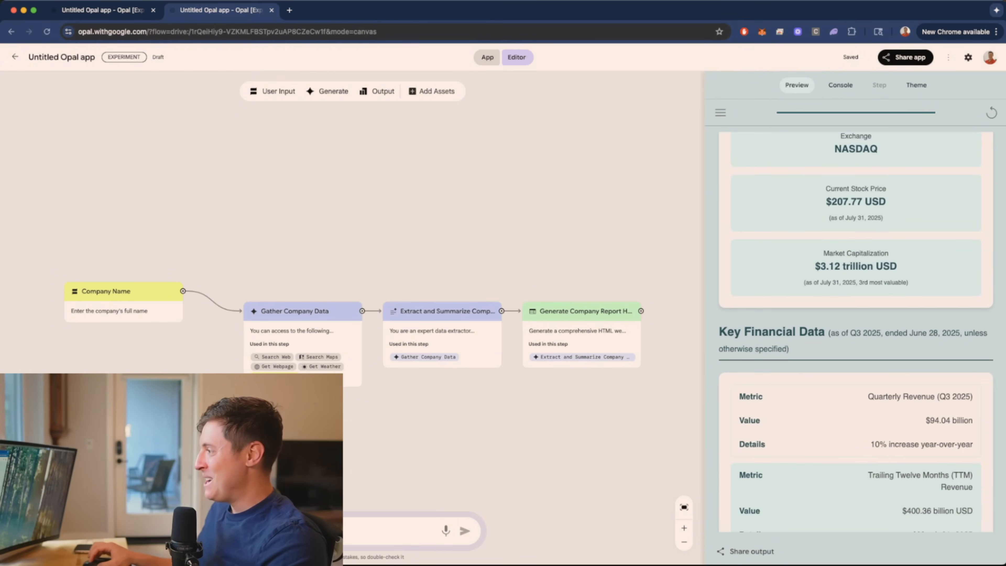
{"action": "scroll", "scroll_direction": "down", "scroll_amount": 3}
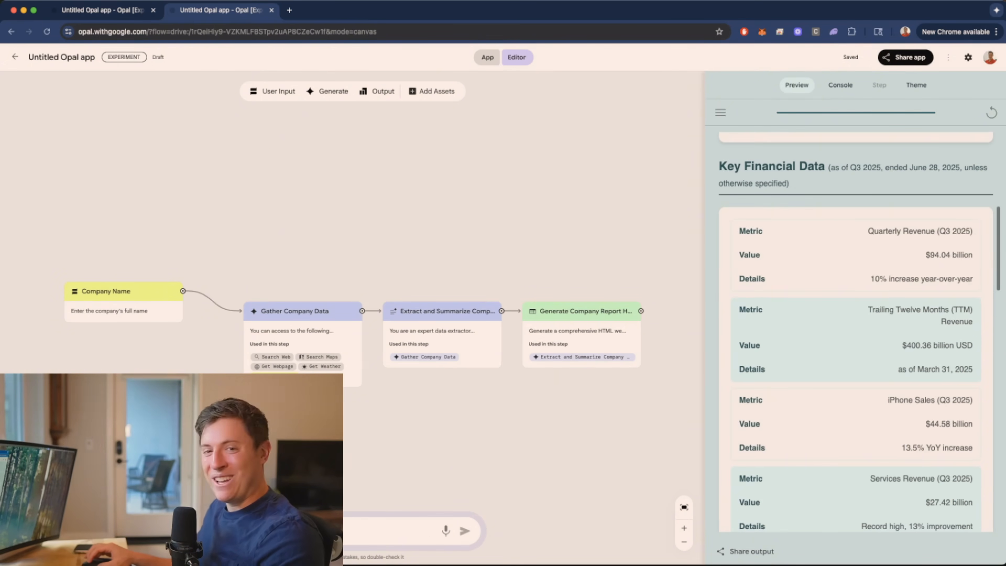
{"action": "scroll", "scroll_direction": "down", "scroll_amount": 3}
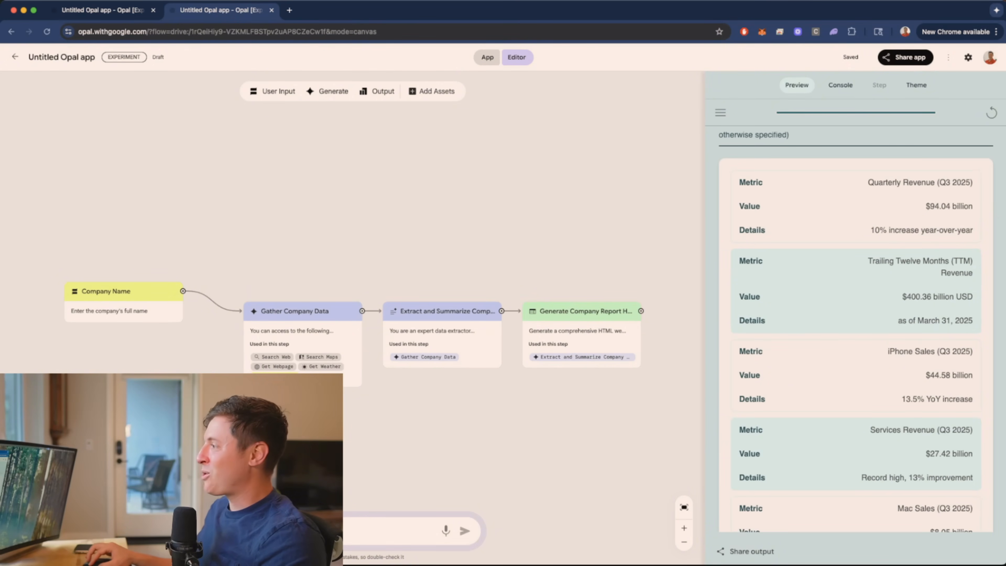
{"action": "double_click", "coordinate": [919, 182]}
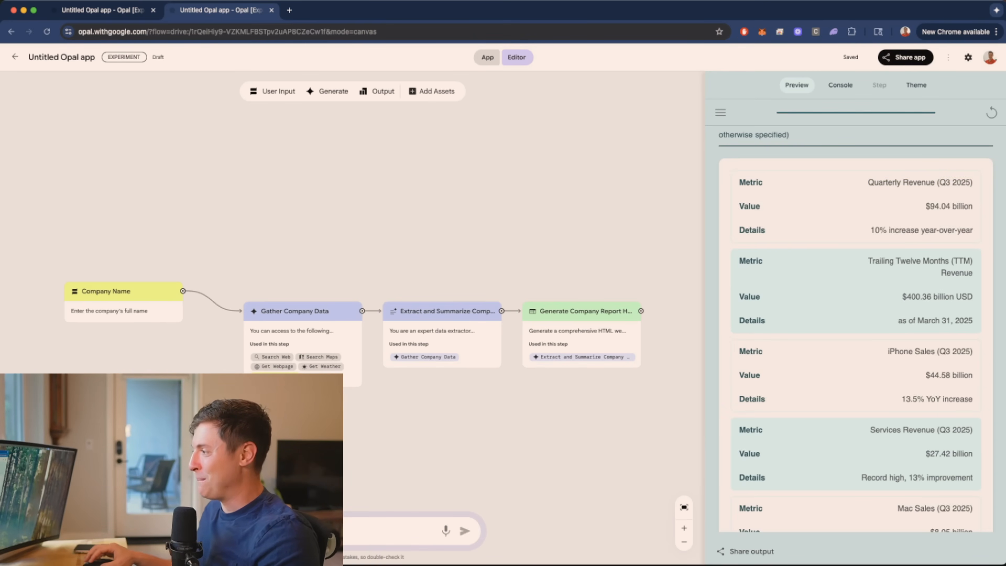
{"action": "scroll", "scroll_direction": "down", "scroll_amount": 3}
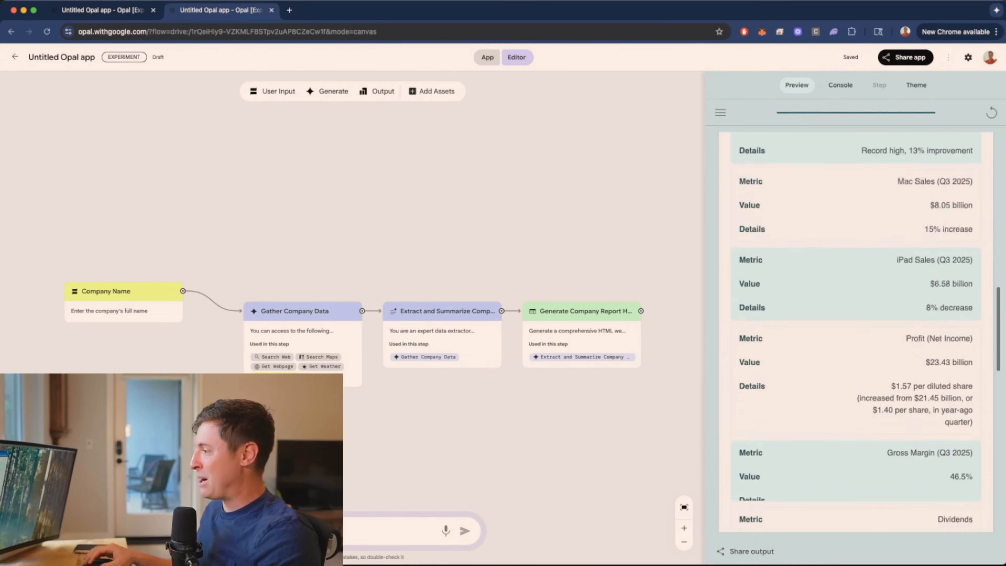
{"action": "scroll", "scroll_direction": "down", "scroll_amount": 3}
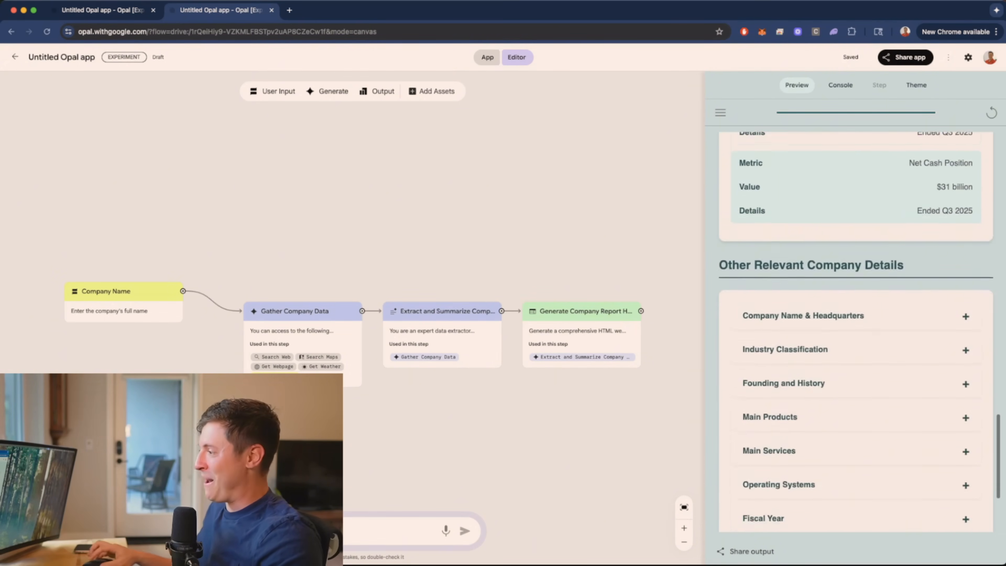
{"action": "scroll", "scroll_direction": "down", "scroll_amount": 3}
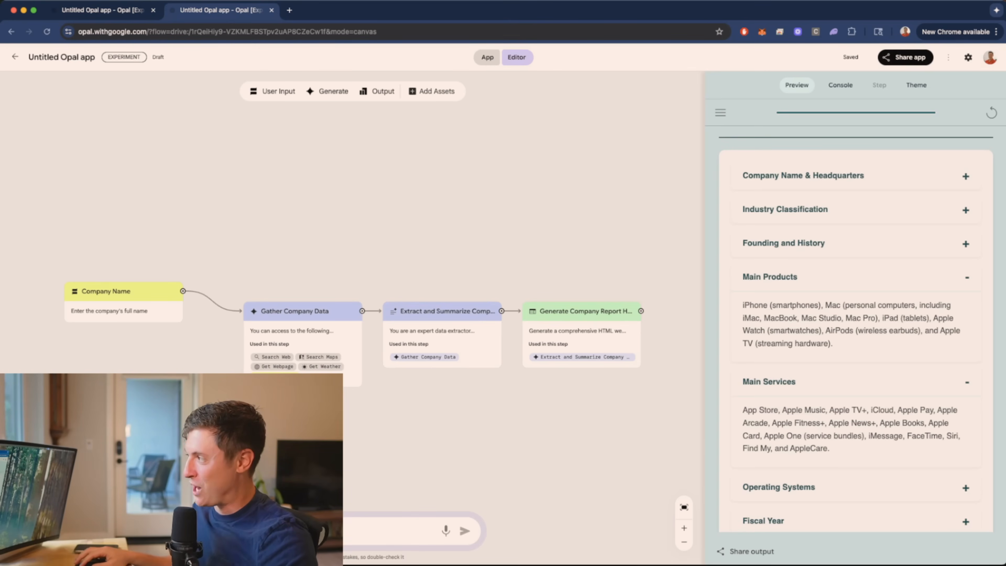
Step: Bring up the investor research app showing its Apple Inc. (AAPL) report
{"action": "left_click", "coordinate": [905, 57]}
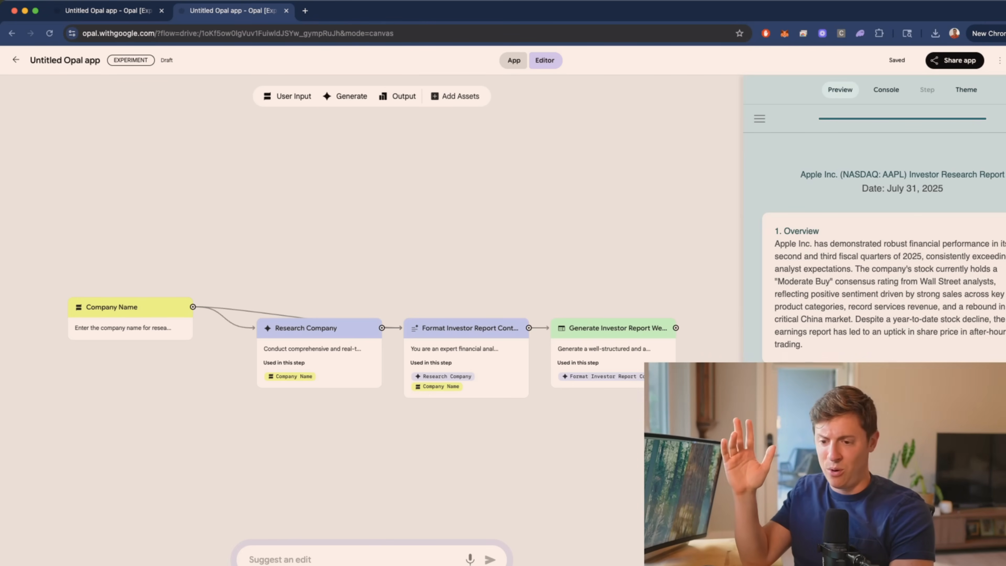
{"action": "left_click", "coordinate": [307, 328]}
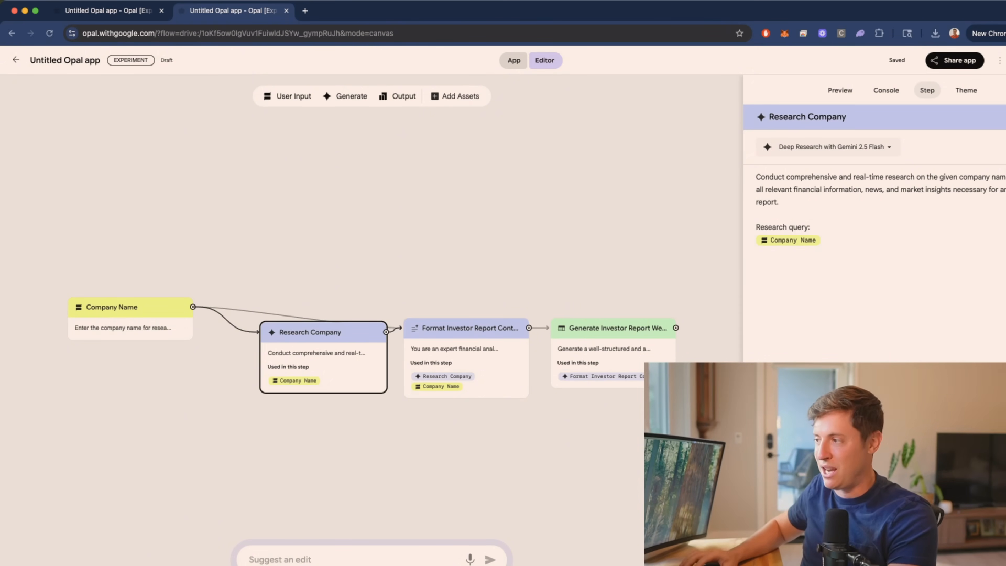
{"action": "left_click", "coordinate": [826, 146]}
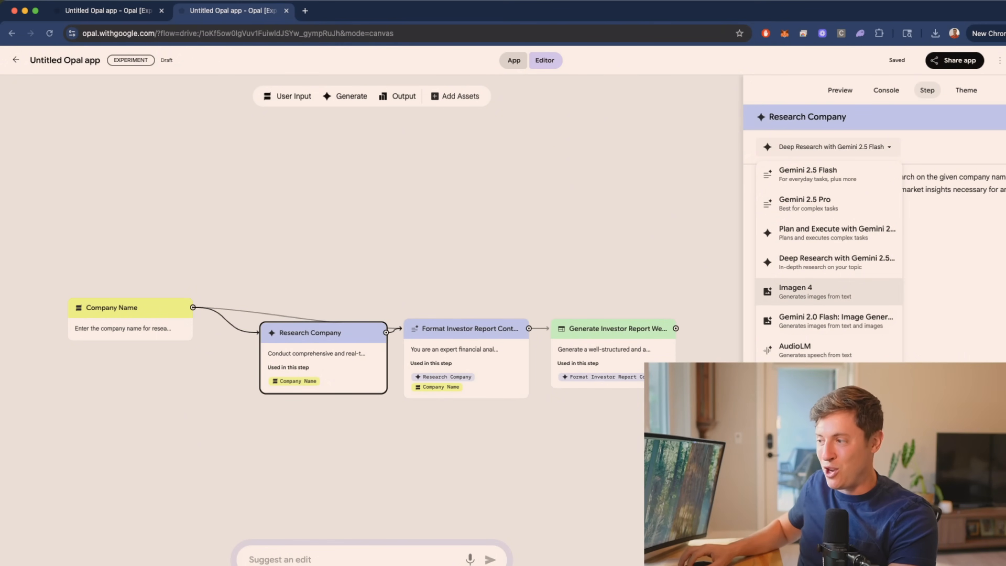
{"action": "left_click", "coordinate": [839, 89]}
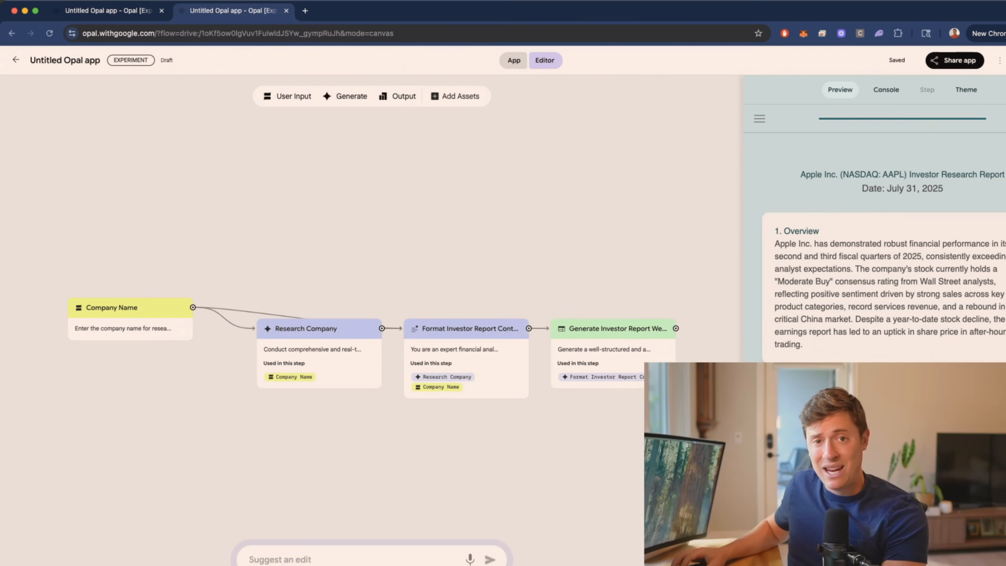
Step: Request an edit to generate an image of the company's products
{"action": "type", "text": "Generate an image of"}
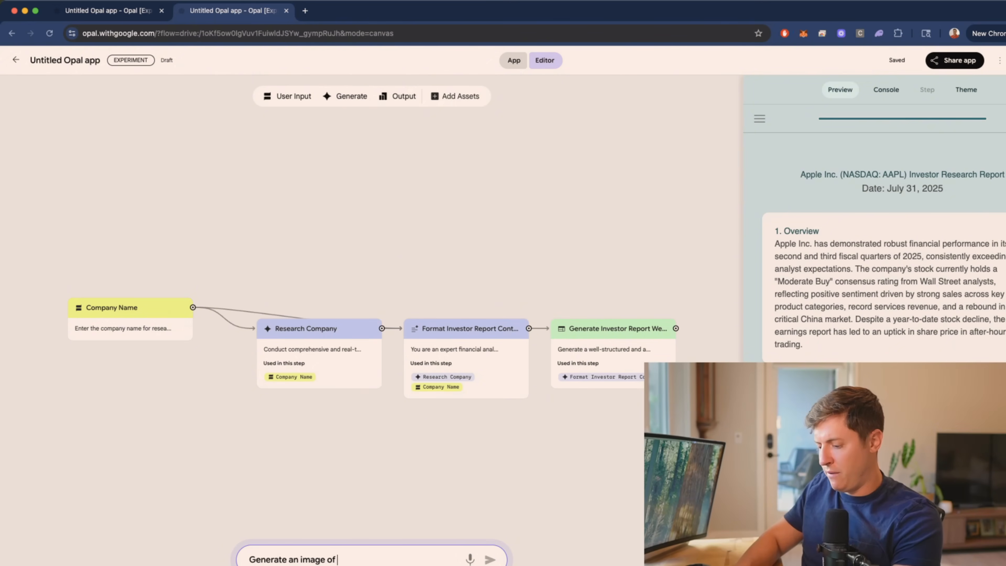
{"action": "type", "text": "the company produc"}
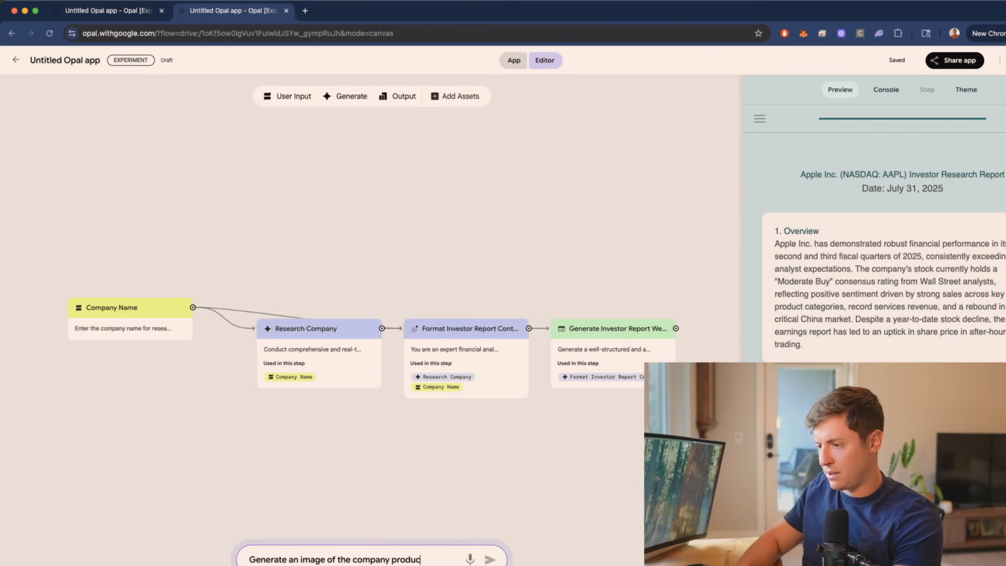